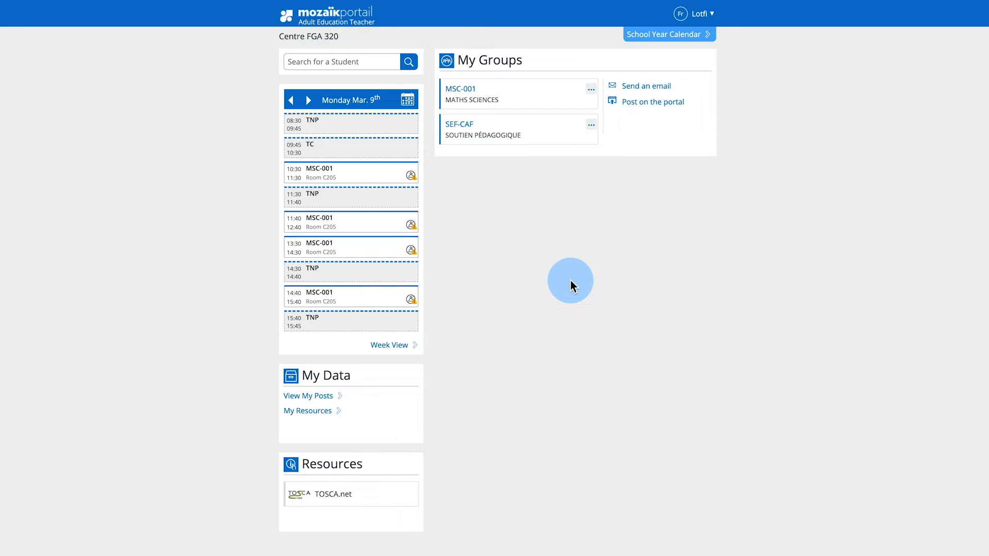
mouse_move(643, 89)
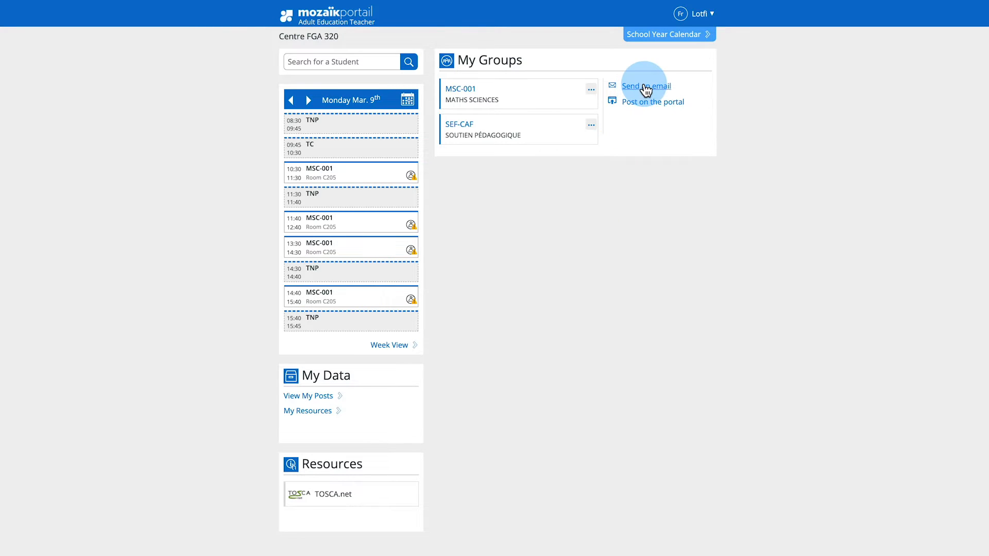
Start a new email from the My Groups panel, addressed to MSC-001 and SEF-CAF.
click(647, 86)
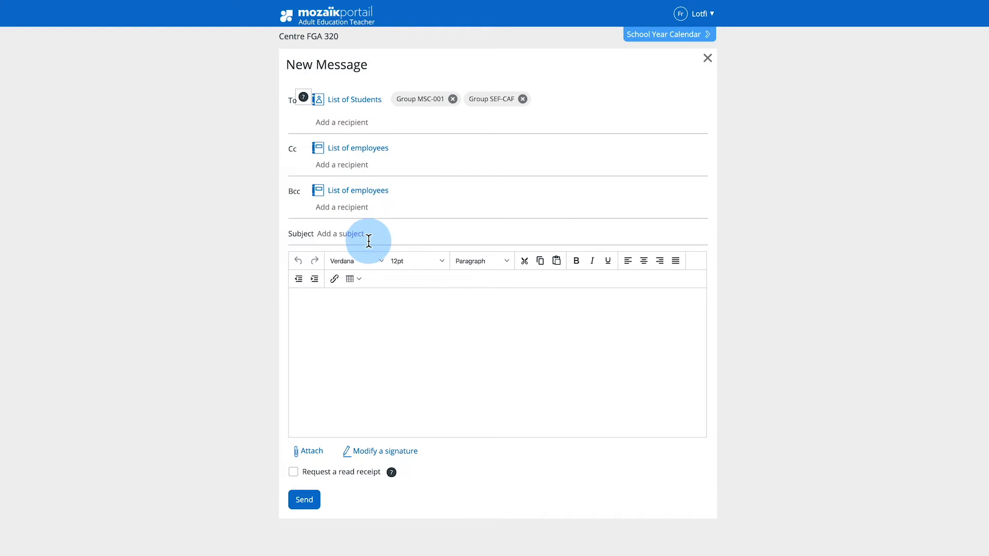
Enter subject 'Open House Day' and a body asking for help next month, then attach a document.
text(Open House Day)
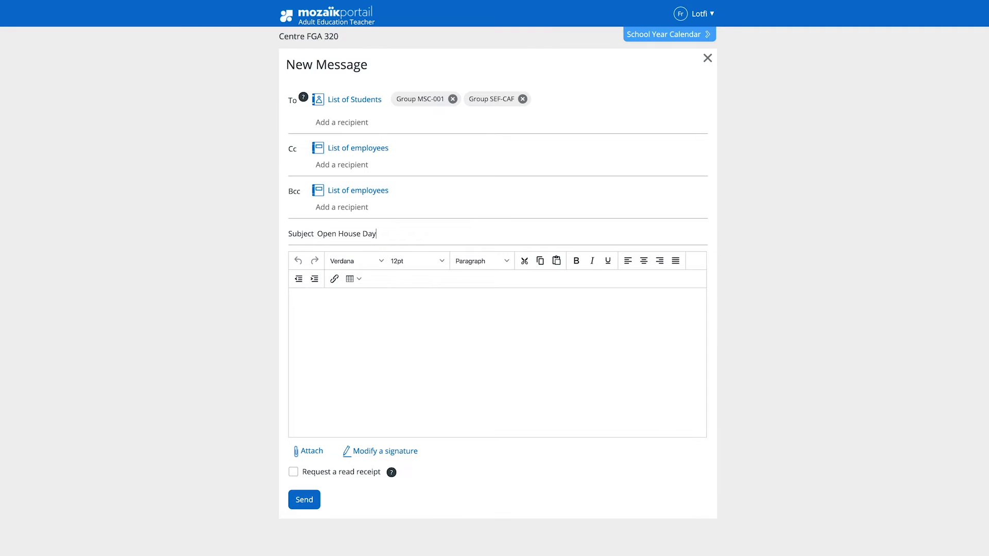
text(We need your help for the Open House Day next month. Thanks!)
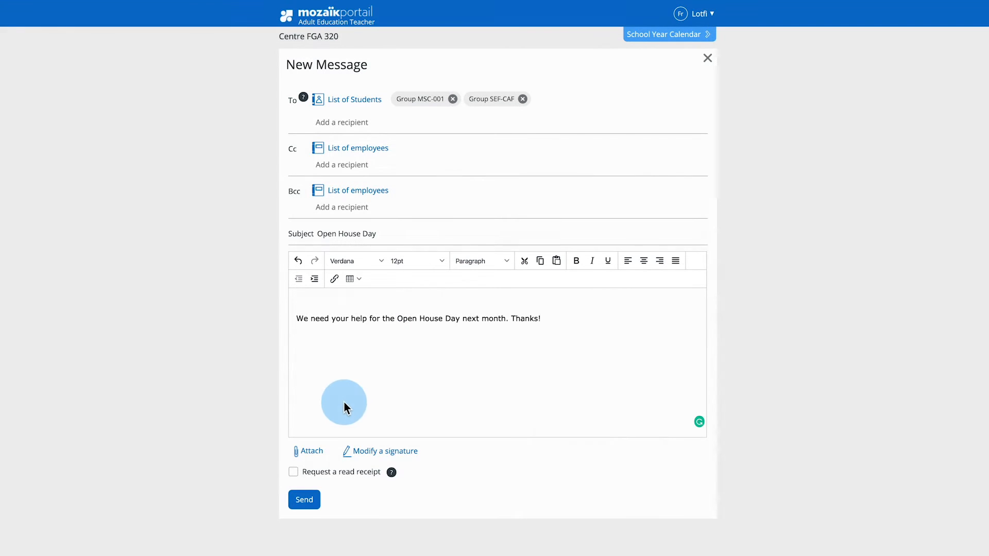
click(306, 451)
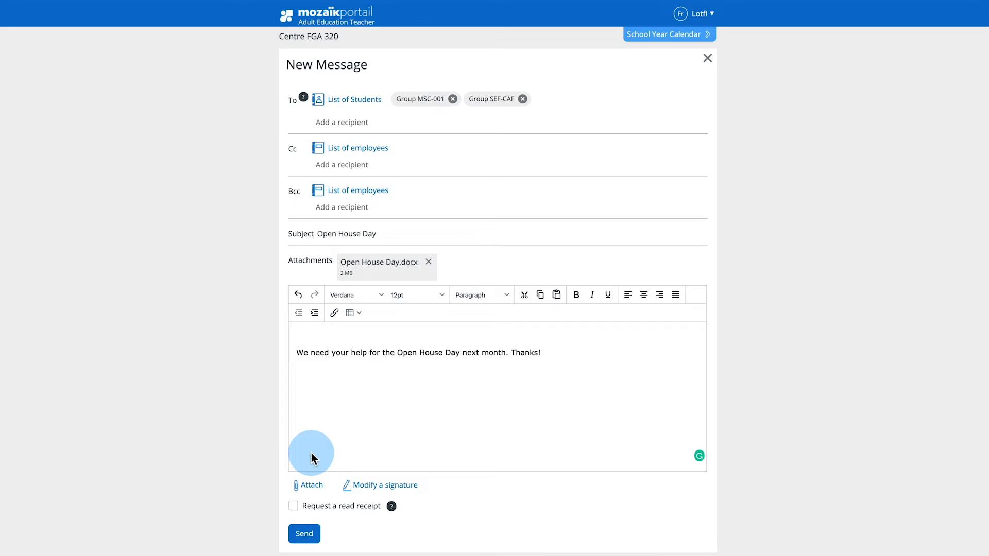
Add the signature Lofti Delfosse, Teacher, Centre FGA below the message body.
click(384, 485)
text(Centre FGA)
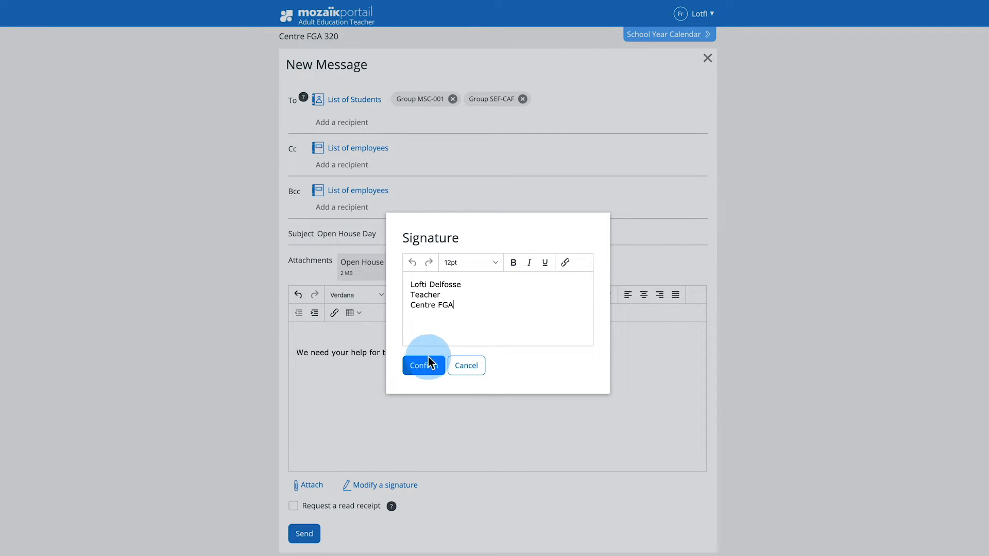
click(420, 366)
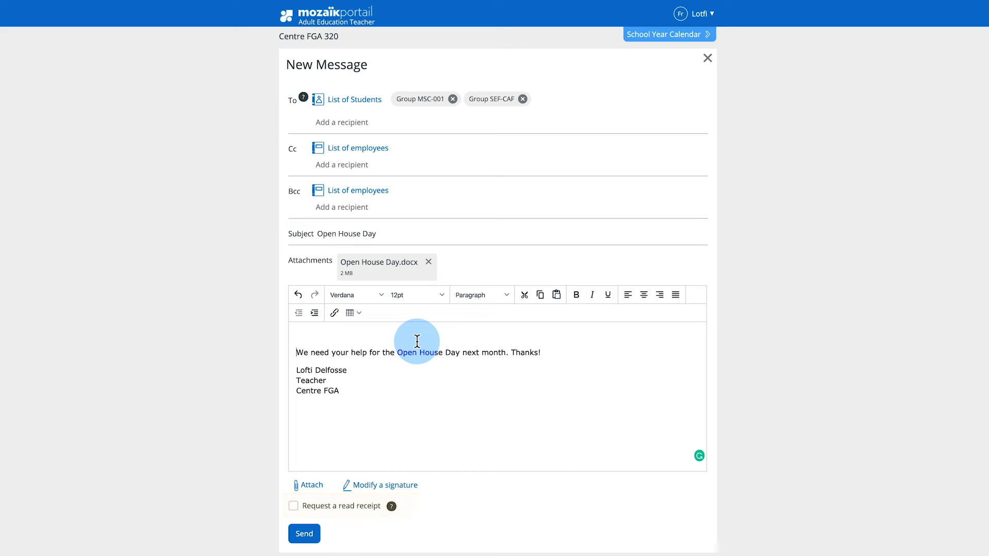
mouse_move(392, 505)
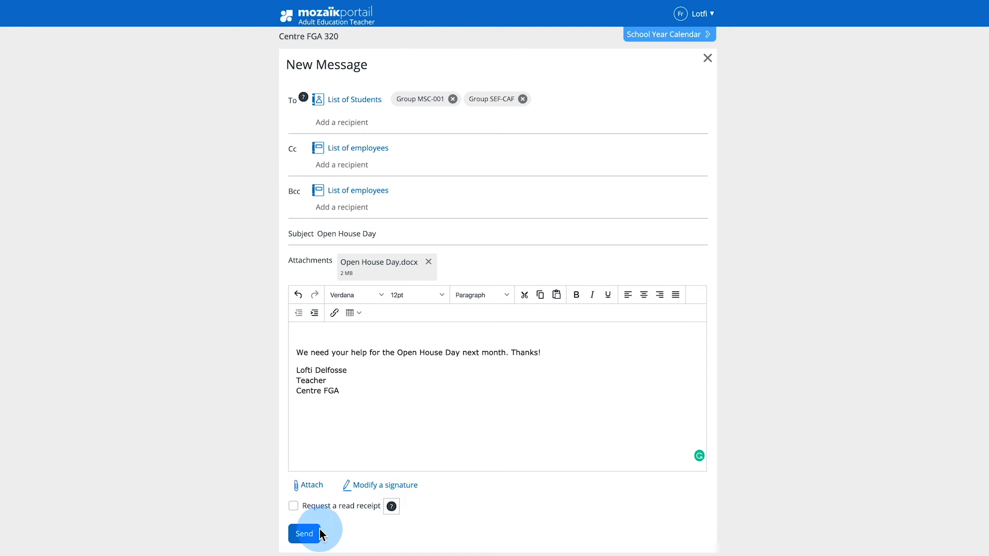
Send the Open House Day email with its attachment and signature.
click(304, 533)
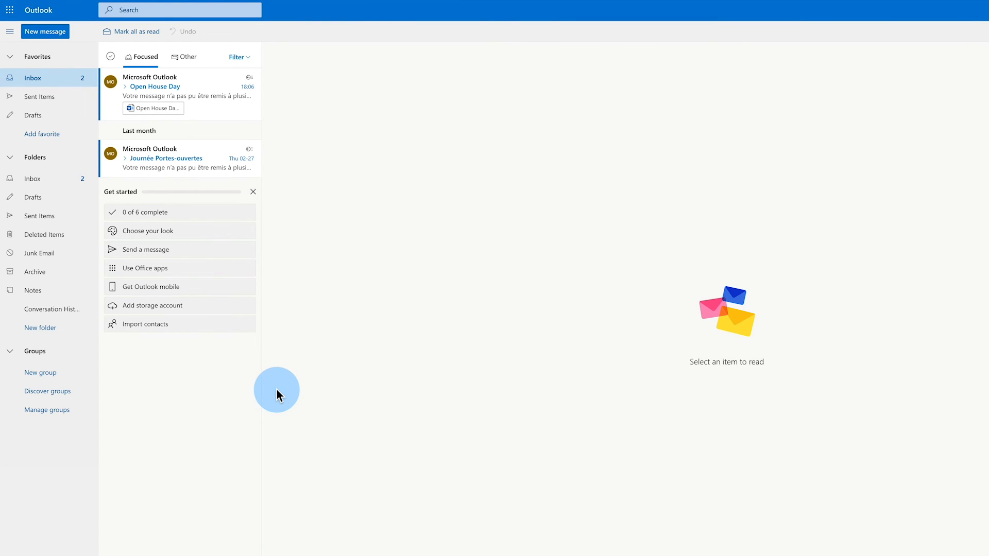
mouse_move(45, 118)
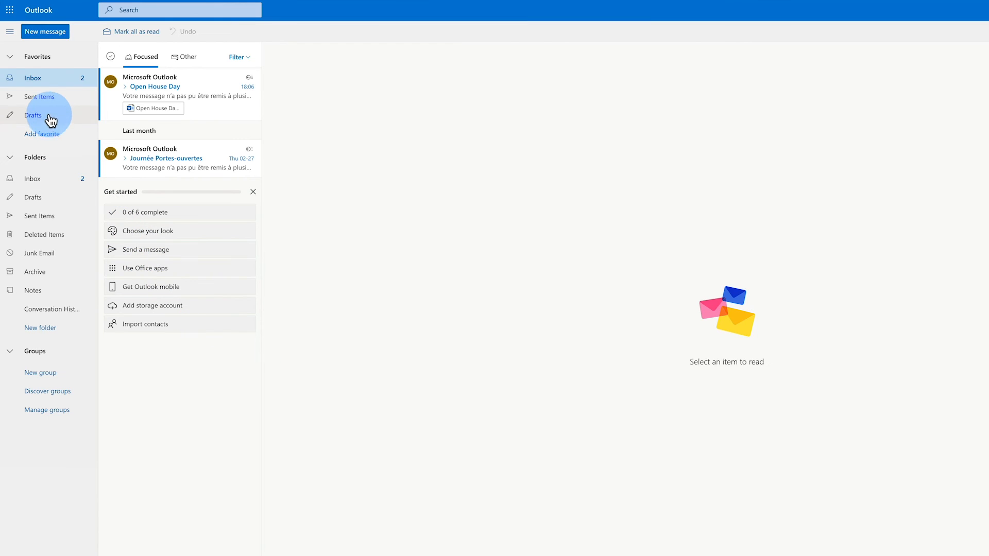
Open Outlook's Sent Items folder to see the Open House Day message.
click(40, 97)
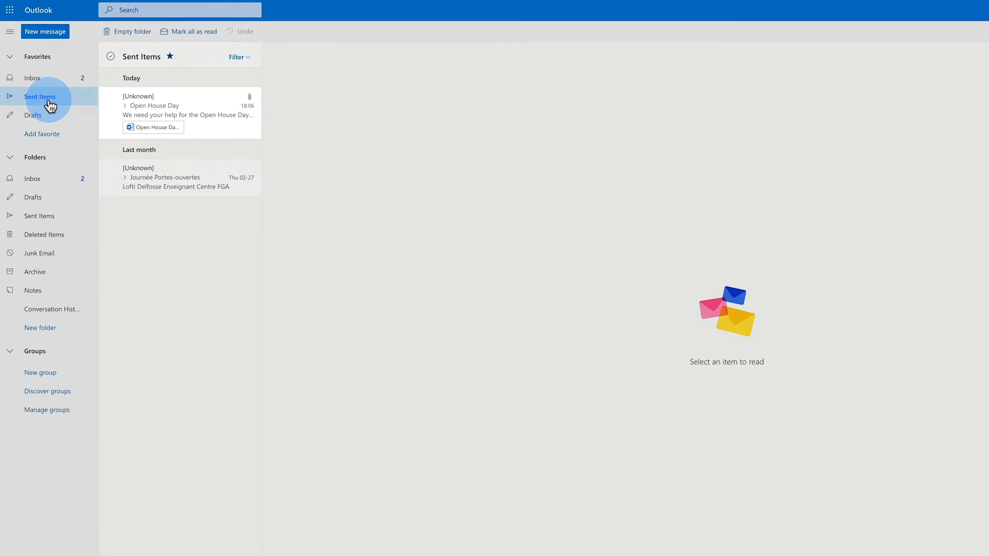